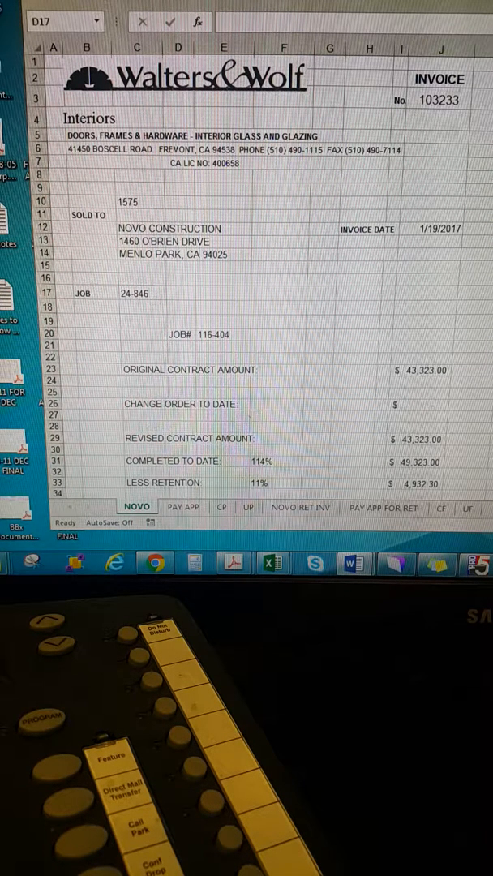
- Enter Proofpoint in D17, 894 Roos Drive in D18 and Sunnyvale, CA 94089 in D19
{"action": "left_click", "coordinate": [180, 292]}
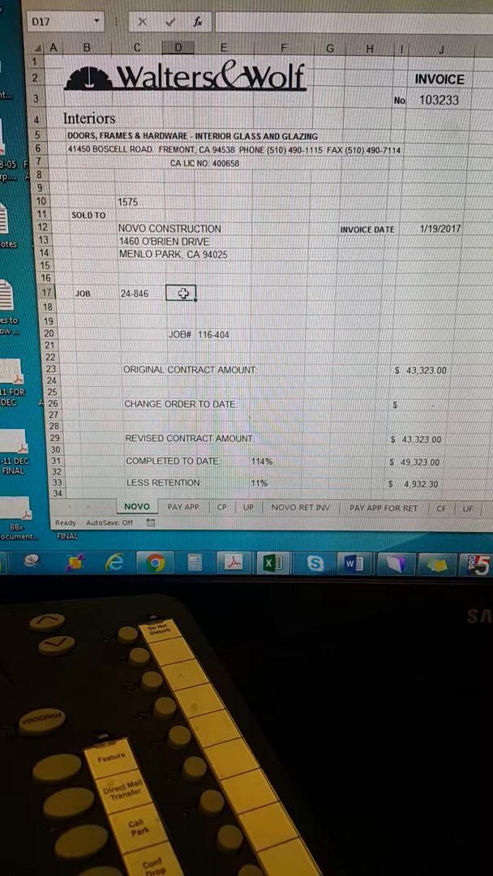
{"action": "mouse_move", "coordinate": [272, 563]}
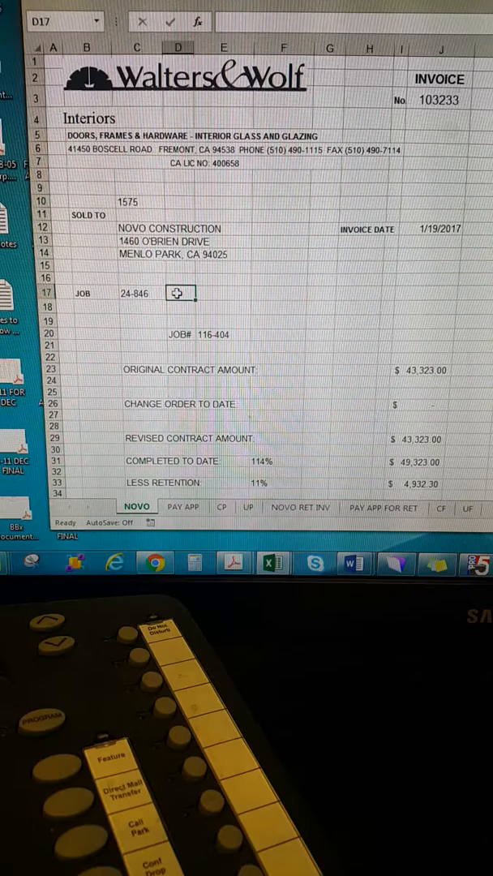
{"action": "mouse_move", "coordinate": [354, 561]}
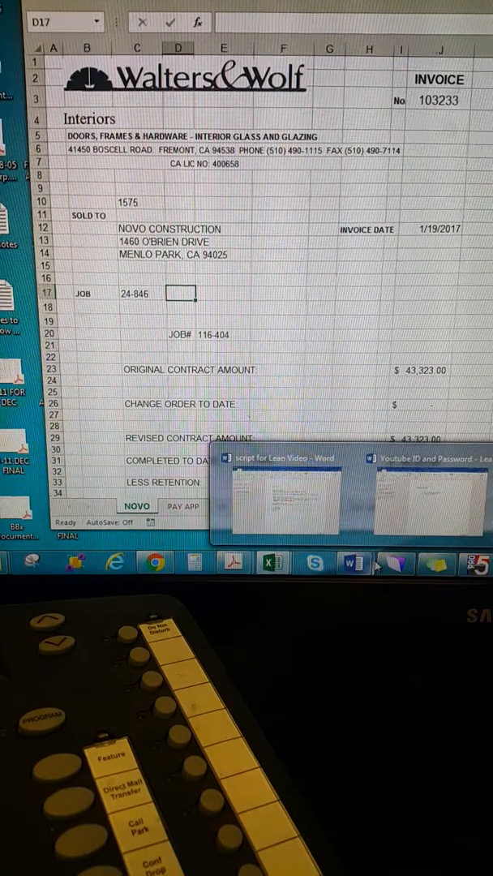
{"action": "type", "text": "Pro"}
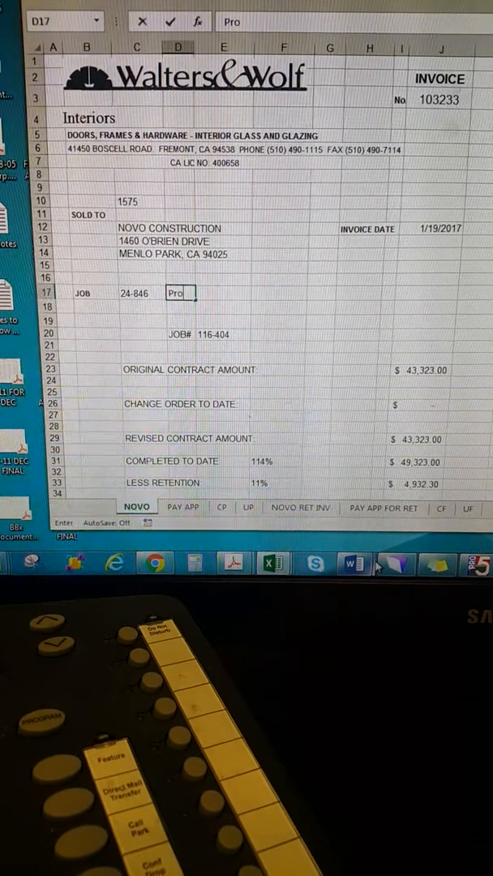
{"action": "type", "text": "Proofpoint"}
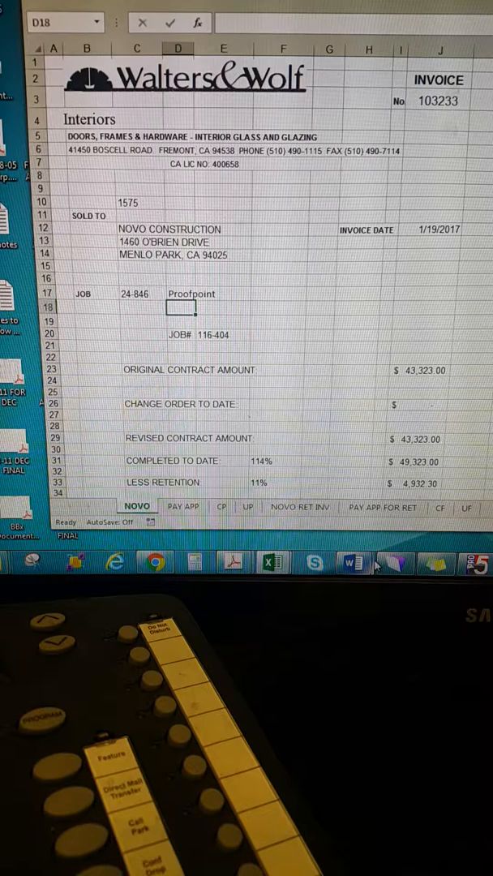
{"action": "type", "text": "894"}
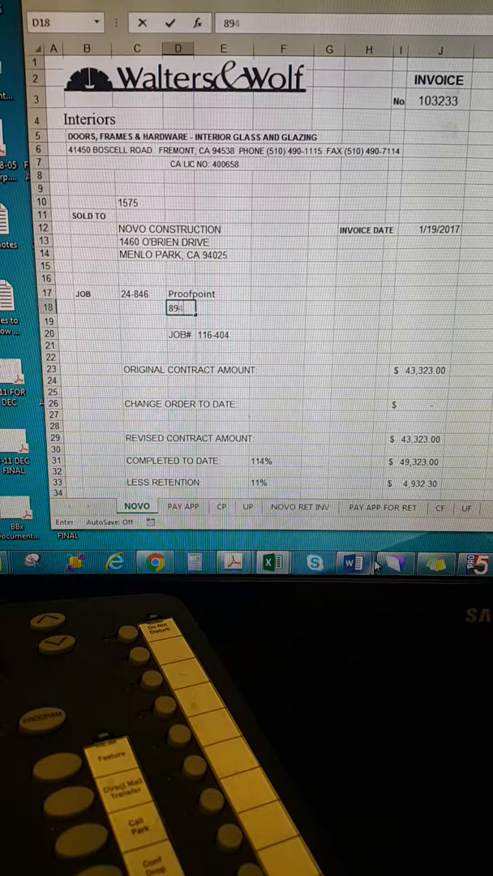
{"action": "type", "text": "Roos Drive"}
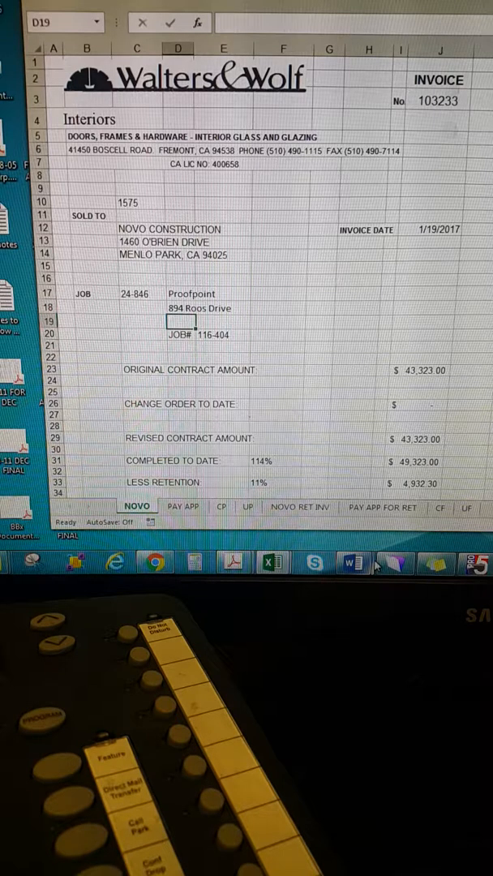
{"action": "type", "text": "Sunnyvale, CA 9"}
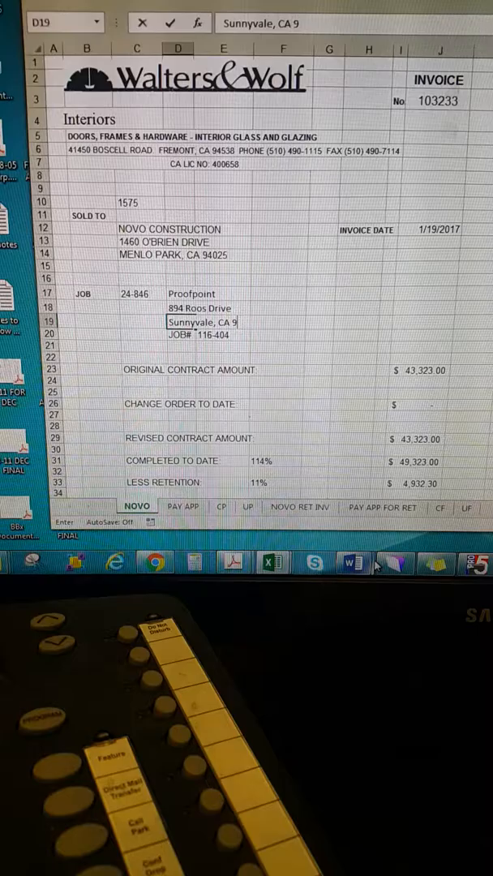
{"action": "type", "text": "4089"}
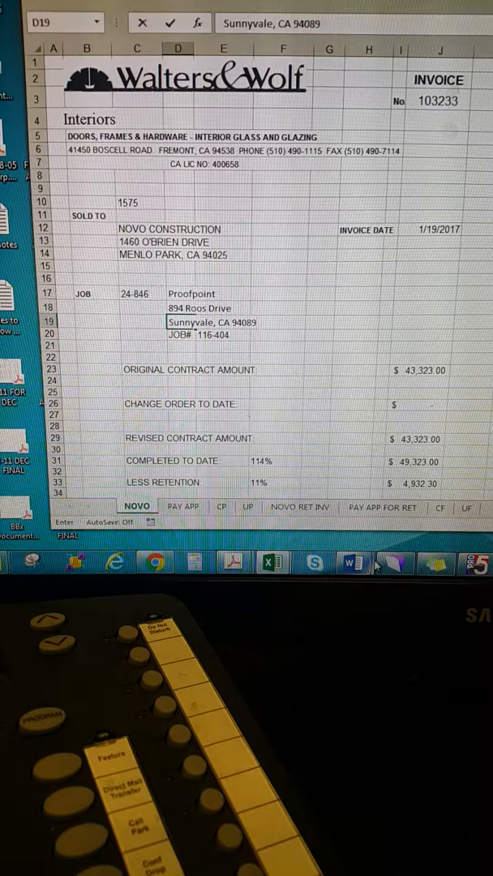
{"action": "left_click", "coordinate": [179, 334]}
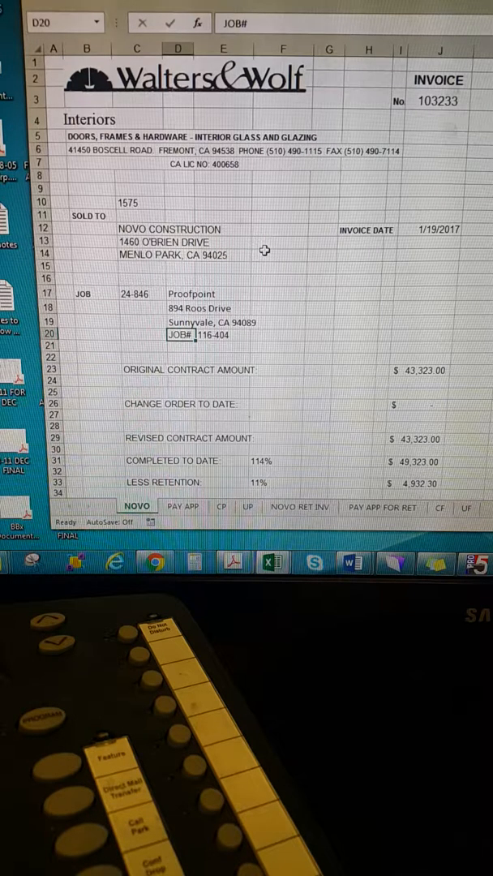
{"action": "mouse_move", "coordinate": [179, 292]}
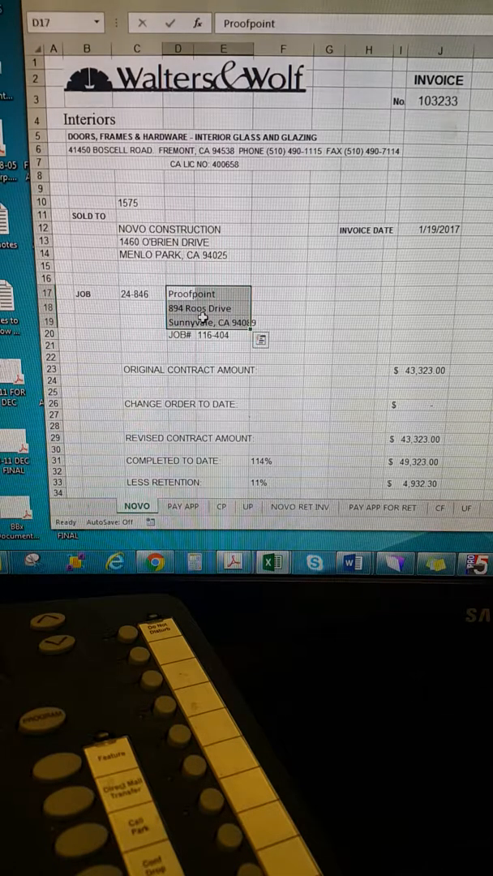
{"action": "mouse_move", "coordinate": [198, 309]}
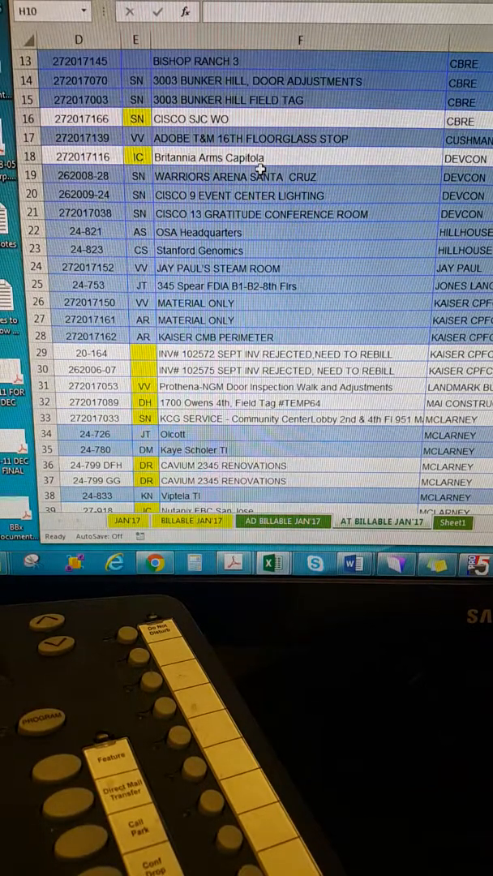
{"action": "mouse_move", "coordinate": [284, 144]}
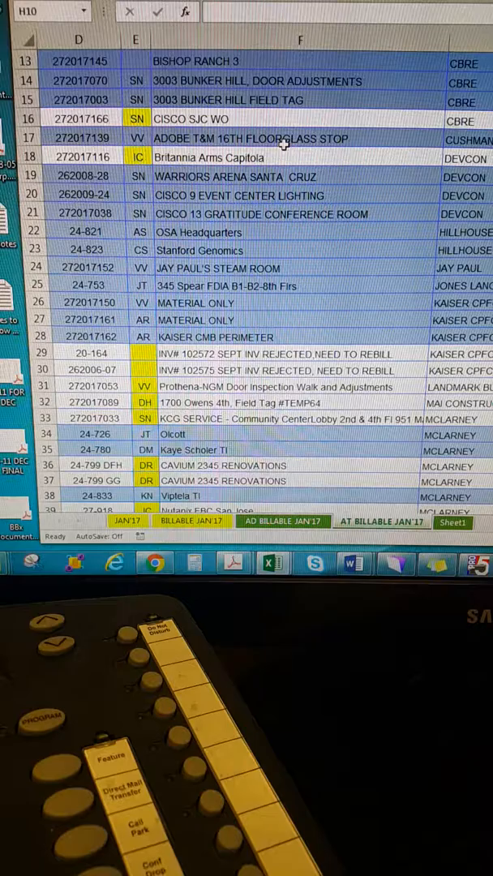
{"action": "mouse_move", "coordinate": [230, 158]}
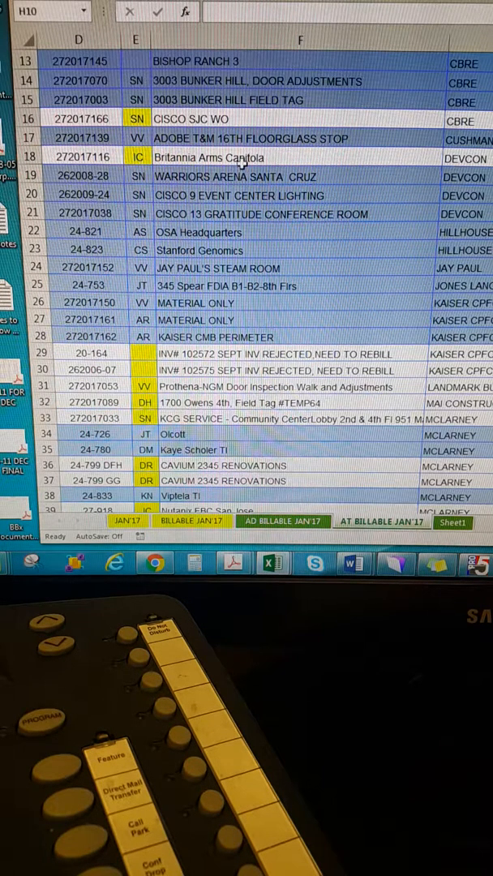
{"action": "mouse_move", "coordinate": [251, 155]}
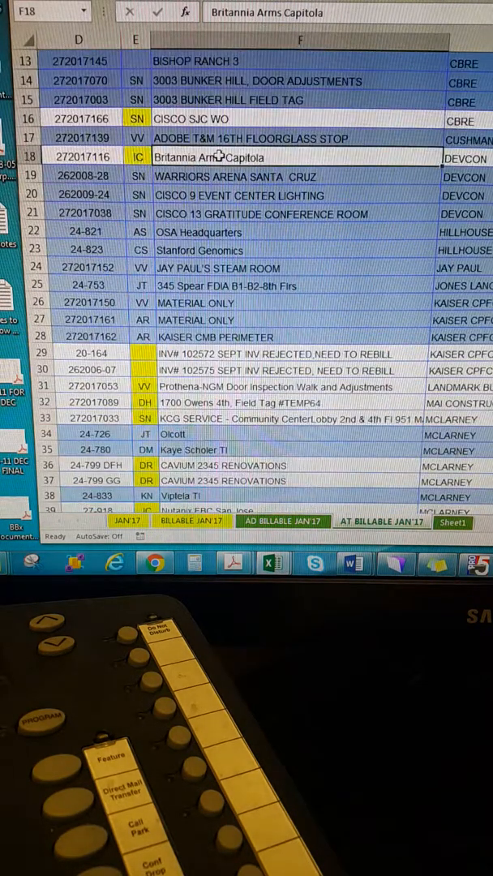
- Select the column F descriptions from Britannia Arms Capitola and run the uppercase macro
{"action": "scroll", "scroll_direction": "down", "scroll_amount": 3}
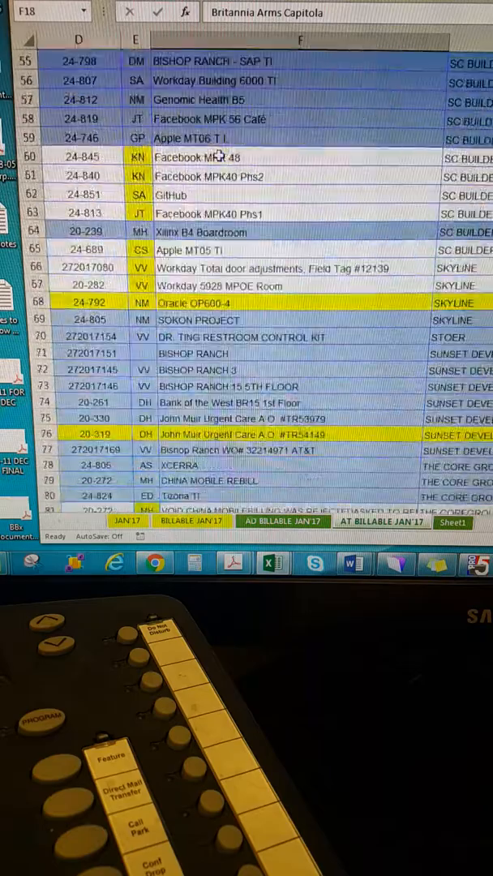
{"action": "scroll", "scroll_direction": "up", "scroll_amount": 3}
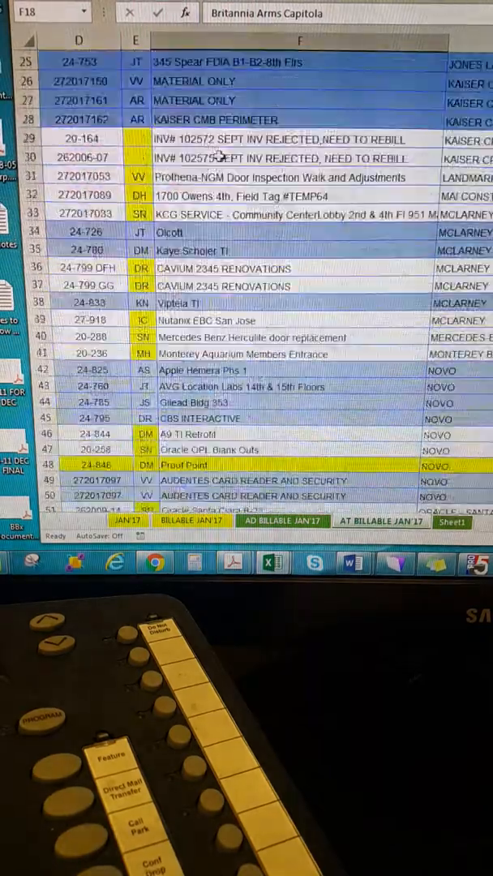
{"action": "scroll", "scroll_direction": "up", "scroll_amount": 3}
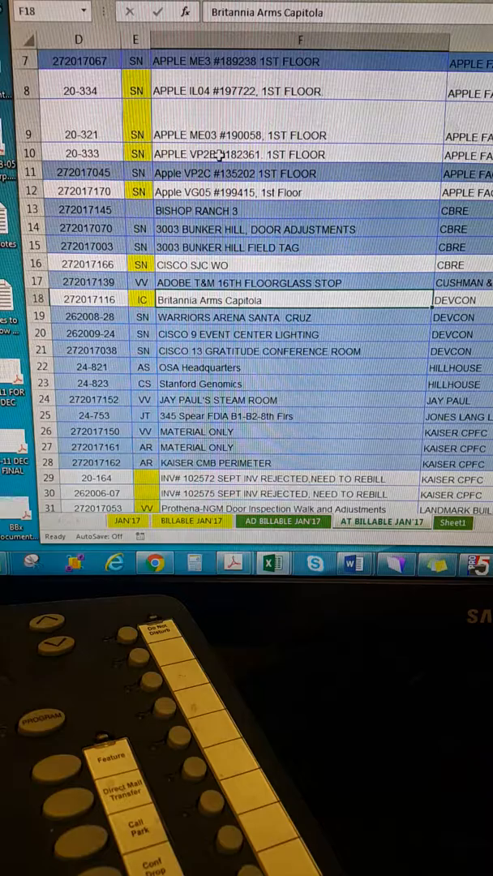
{"action": "left_click", "coordinate": [300, 154]}
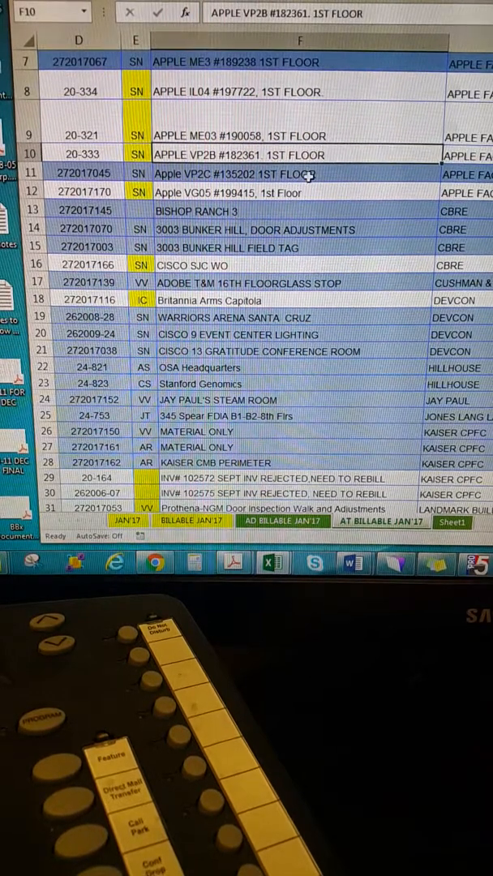
{"action": "left_click", "coordinate": [300, 192]}
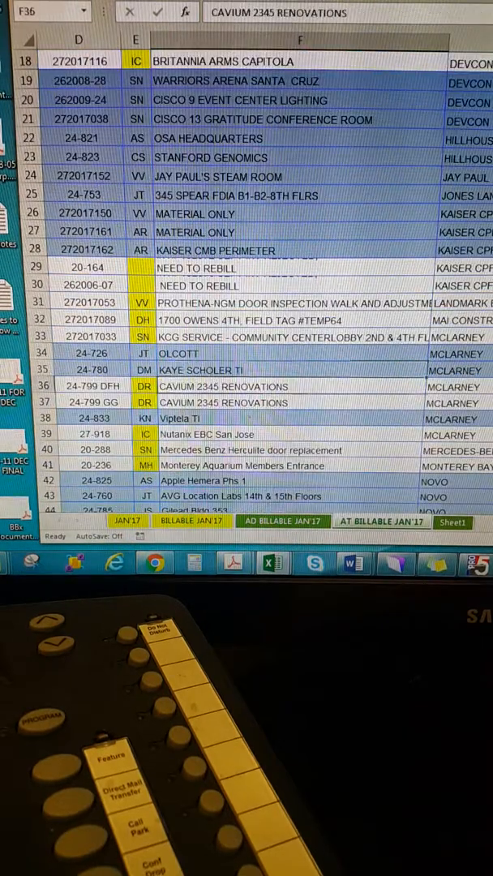
- Scroll down the JAN'17 list as remaining descriptions through Genesis, LinkedIn and Golden Gate Capital become uppercase
{"action": "scroll", "scroll_direction": "down", "scroll_amount": 3}
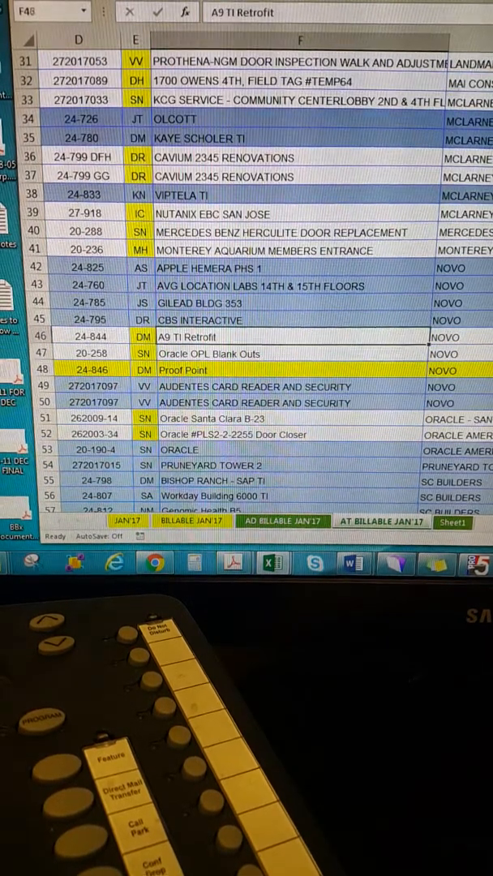
{"action": "scroll", "scroll_direction": "down", "scroll_amount": 3}
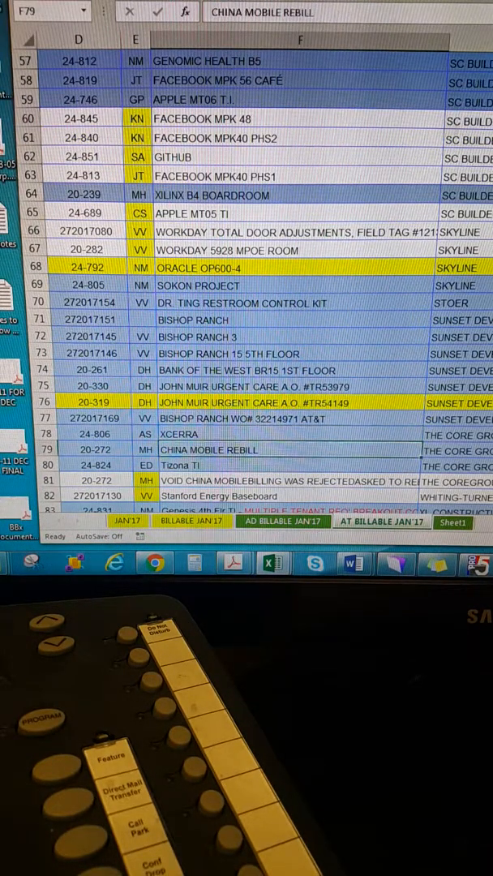
{"action": "scroll", "scroll_direction": "down", "scroll_amount": 3}
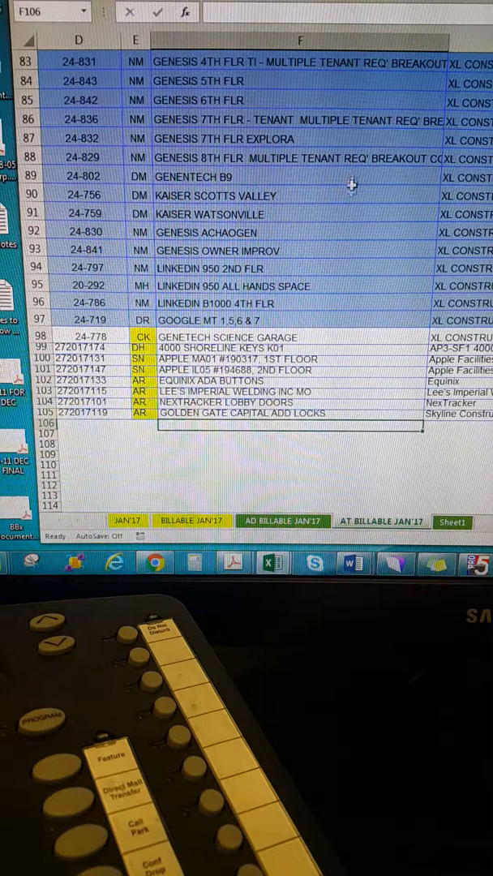
{"action": "mouse_move", "coordinate": [320, 240]}
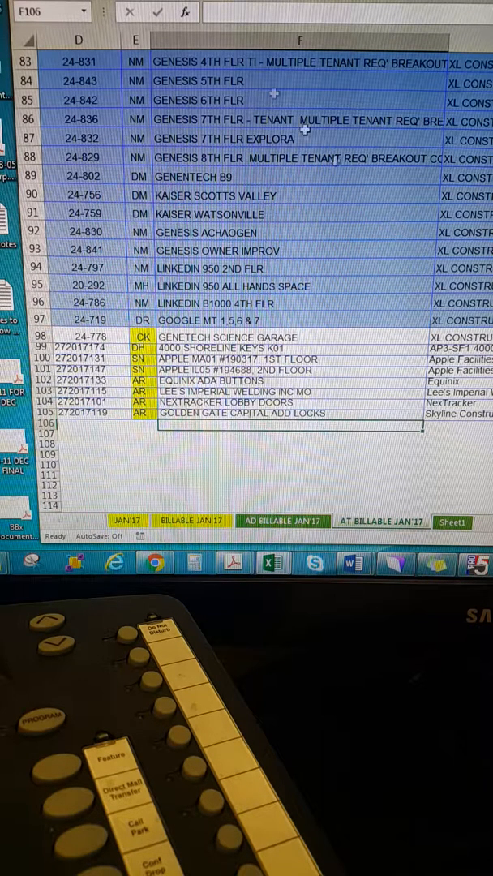
{"action": "mouse_move", "coordinate": [292, 467]}
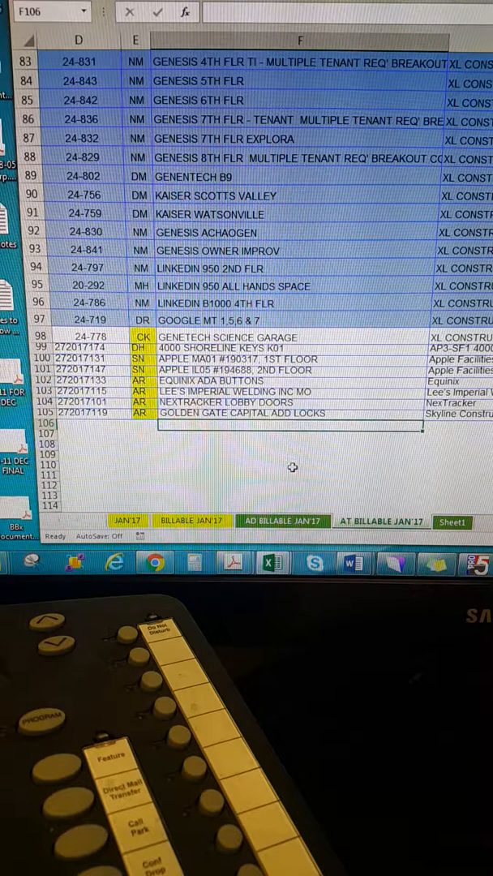